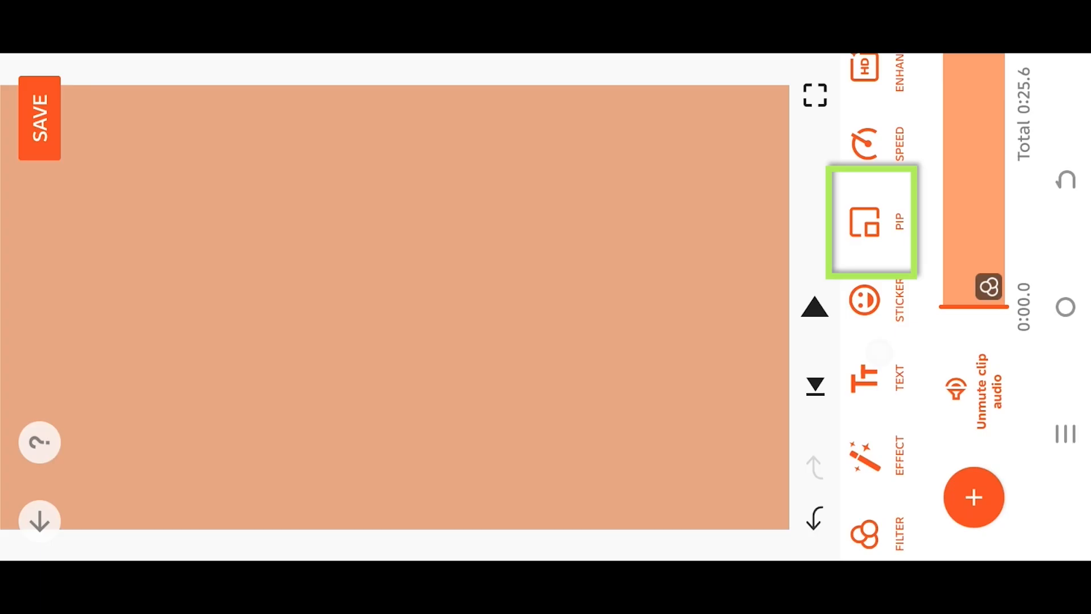
- Add a family video from the gallery as a slightly tilted picture-in-picture on the orange canvas
click(871, 222)
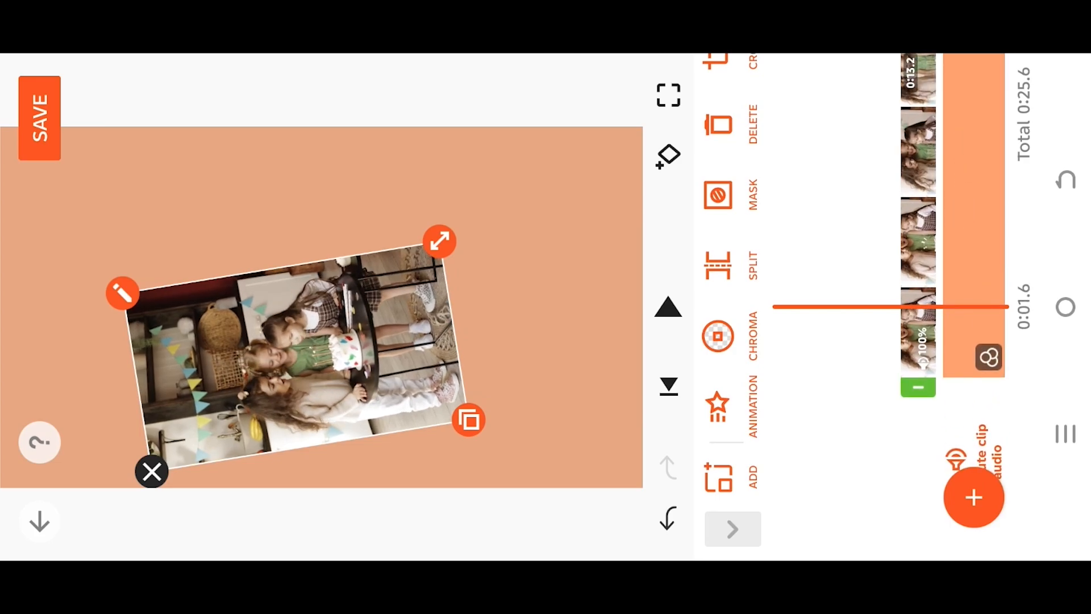
- Add keyframes to the picture-in-picture clip at 0:01.6 and 0:03.4
click(667, 155)
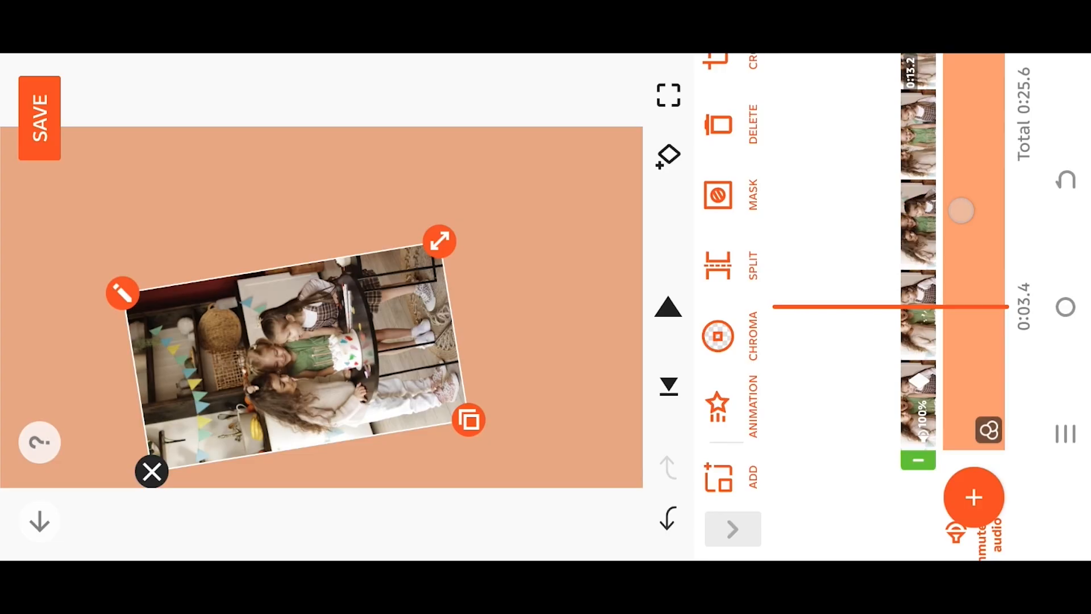
click(667, 156)
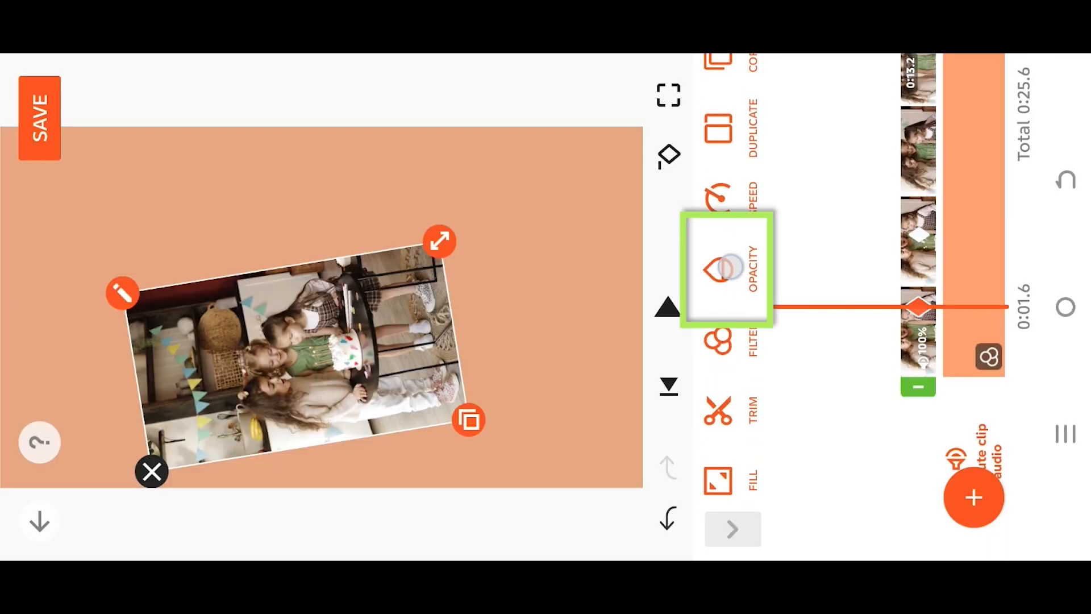
- Adjust the clip's opacity at this keyframe with the opacity slider for the fade
click(726, 272)
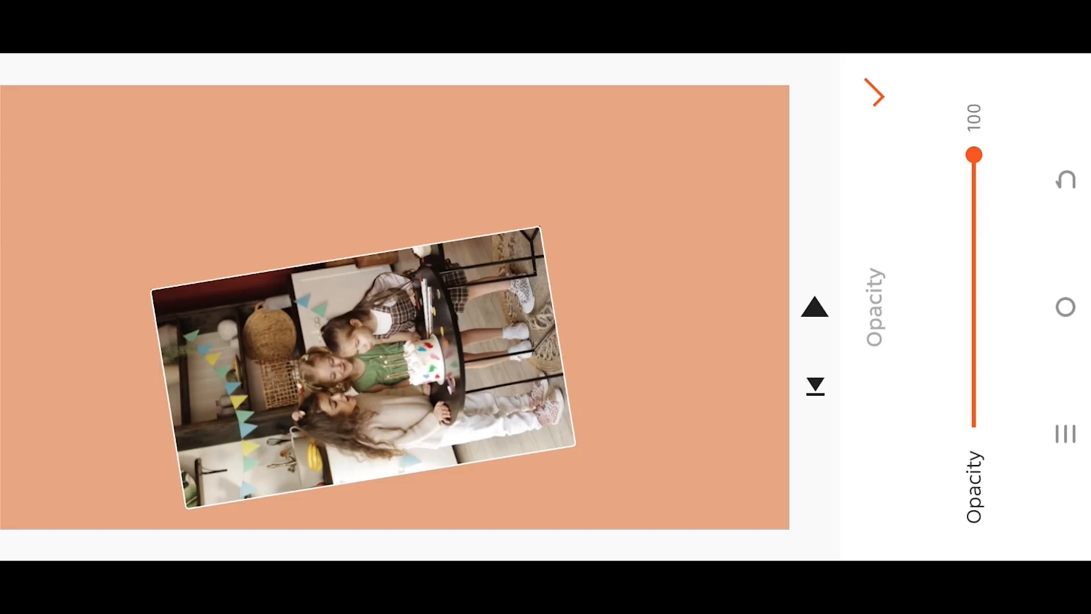
drag(973, 155, 973, 371)
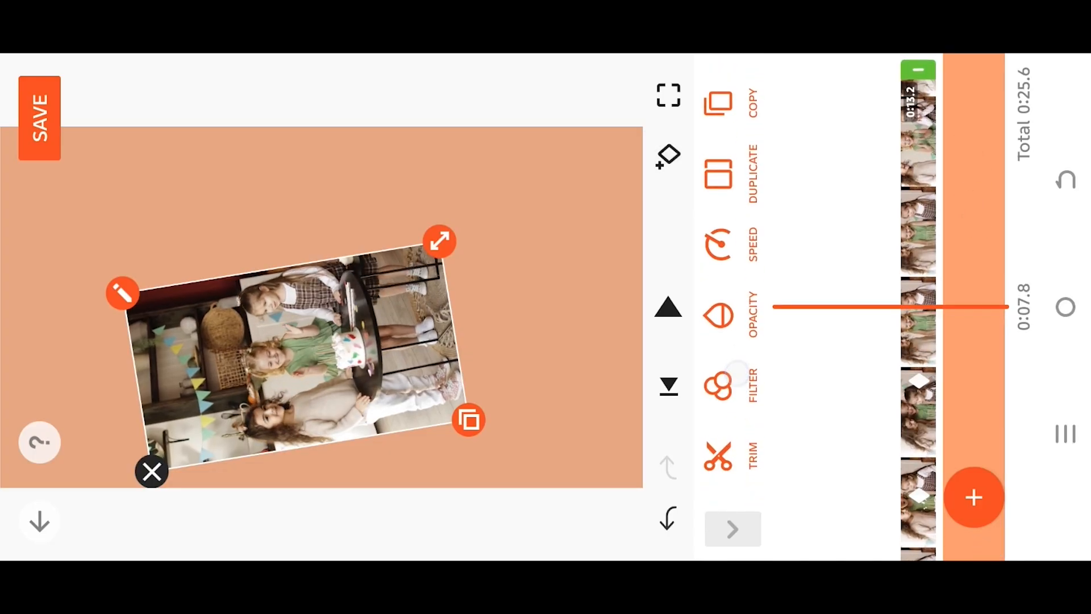
- Lower the clip's opacity to 0 at the 0:07.8 keyframe so it fades out
click(719, 315)
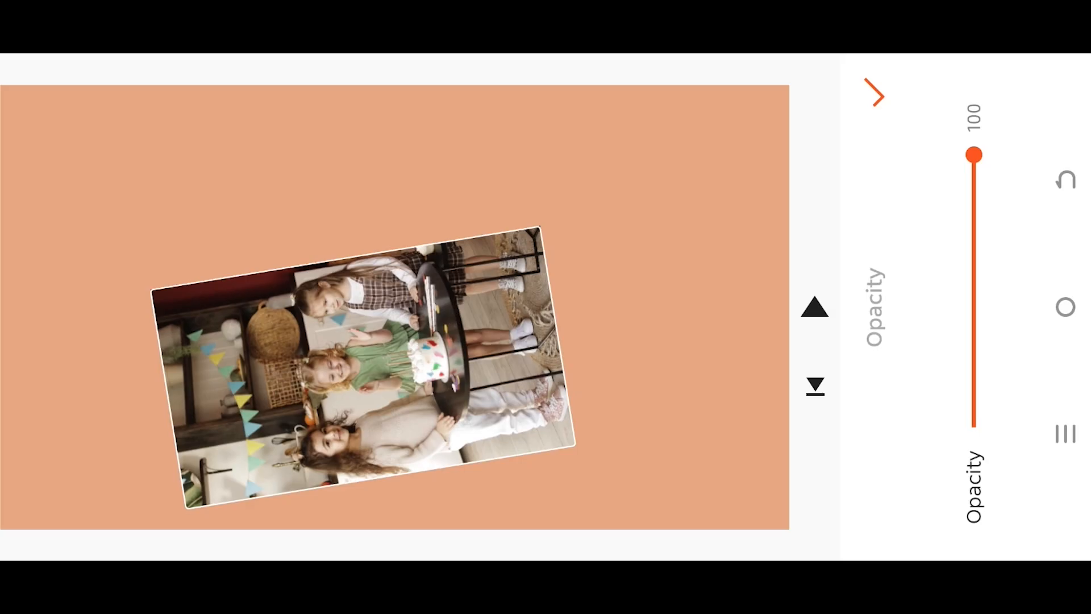
drag(974, 154, 974, 428)
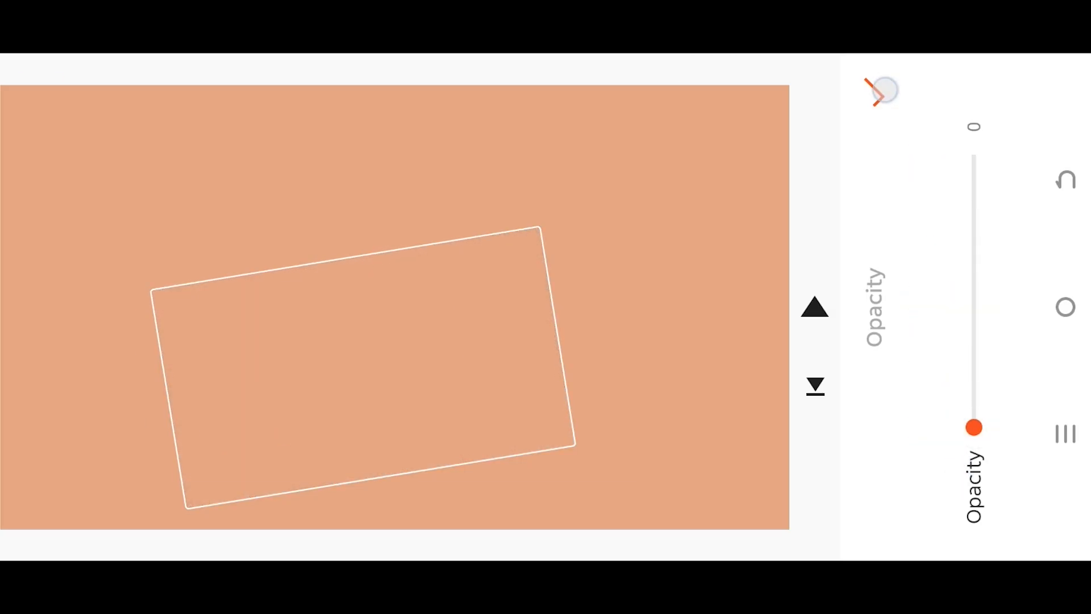